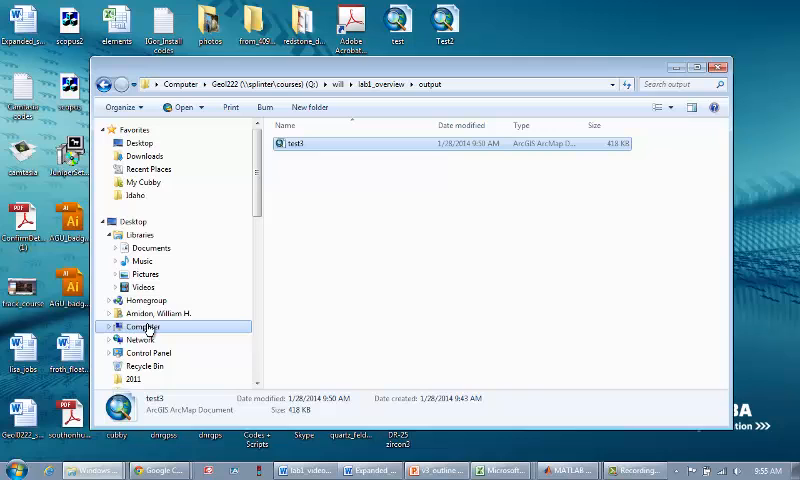
Step: Browse from the drives overview through the course and lab folders into the output folder
{"action": "left_click", "coordinate": [142, 326]}
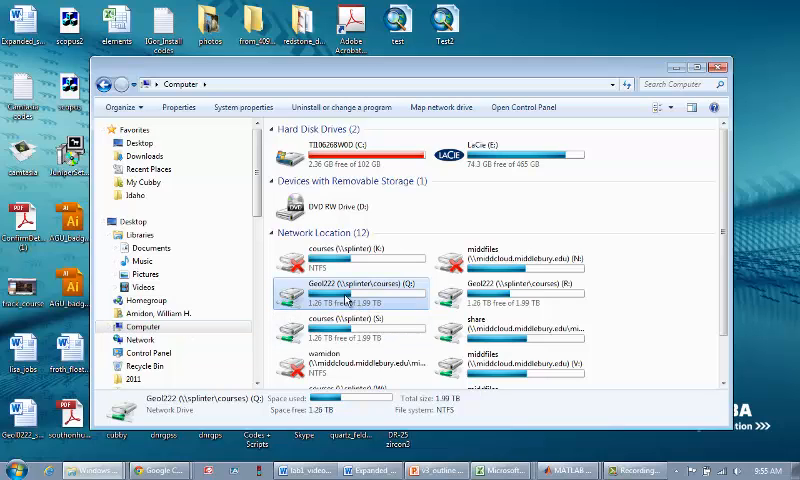
{"action": "mouse_move", "coordinate": [350, 298]}
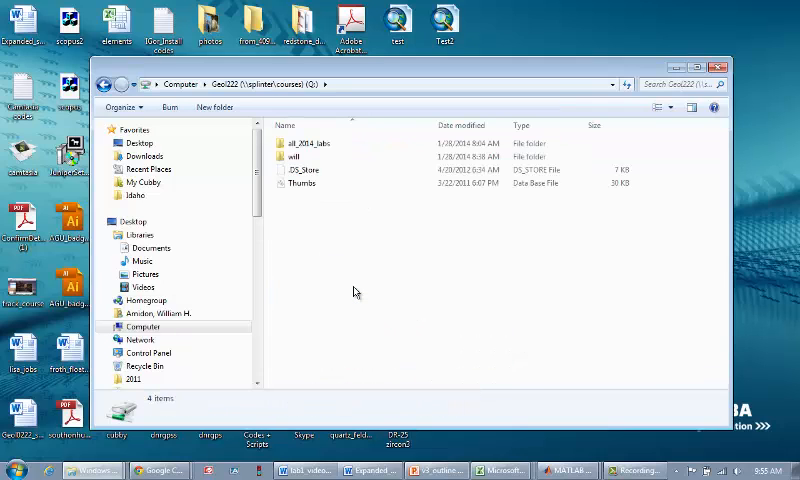
{"action": "left_click", "coordinate": [294, 156]}
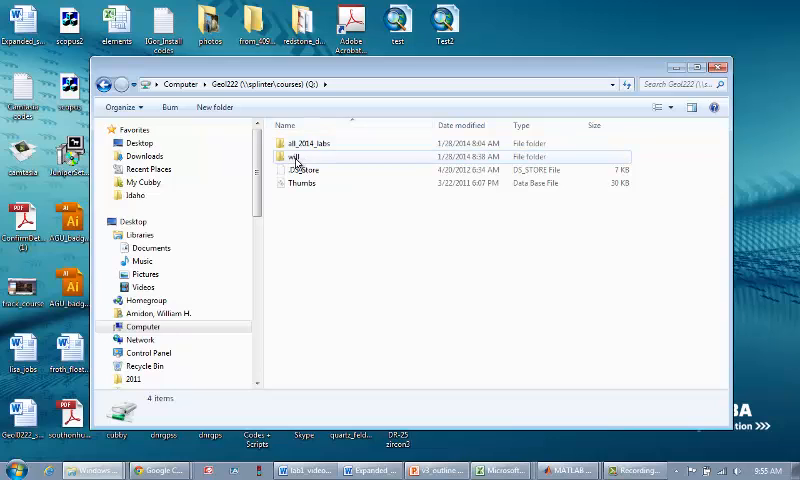
{"action": "double_click", "coordinate": [300, 156]}
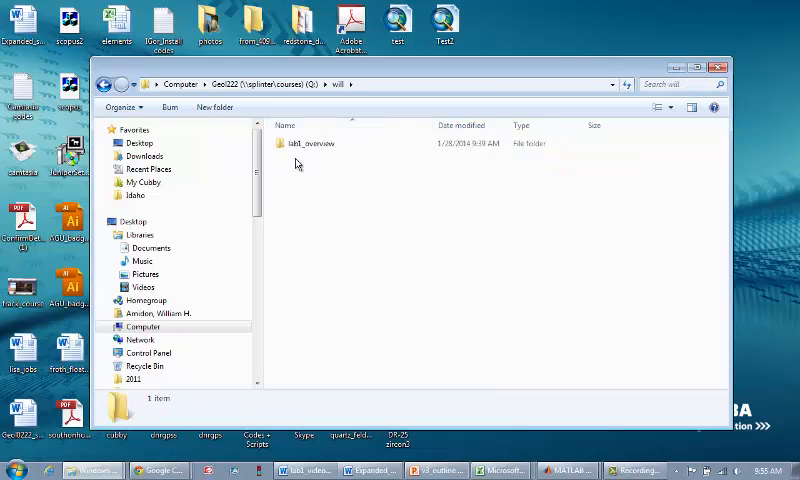
{"action": "double_click", "coordinate": [312, 142]}
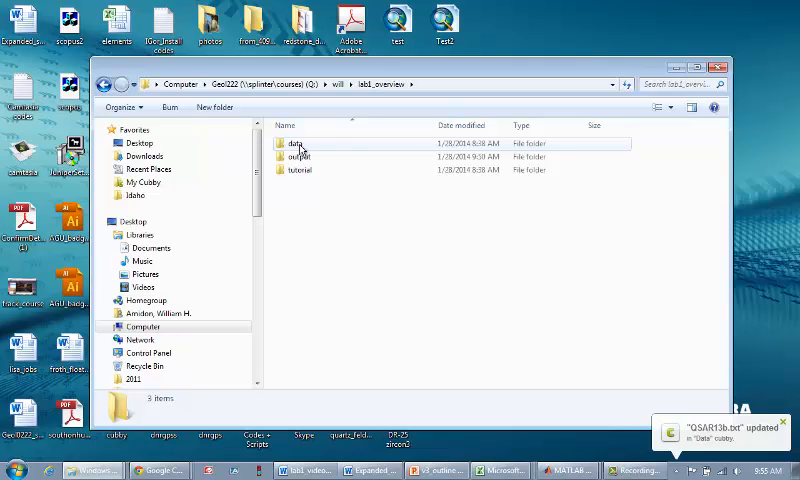
{"action": "left_click", "coordinate": [298, 156]}
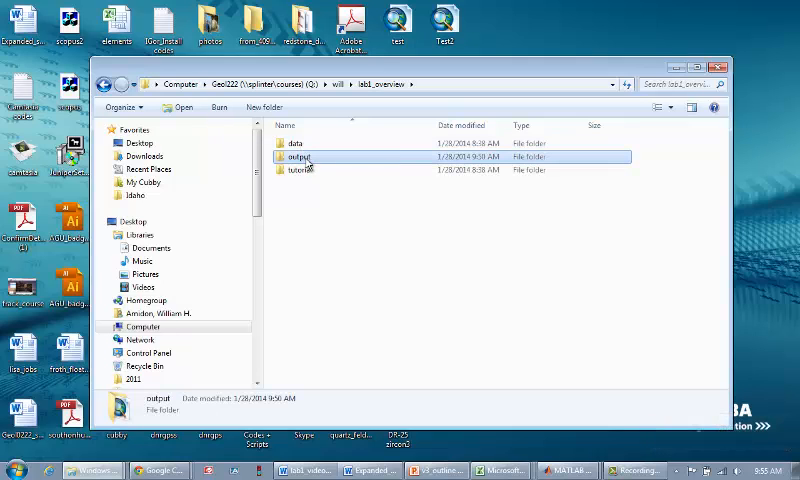
{"action": "double_click", "coordinate": [298, 156]}
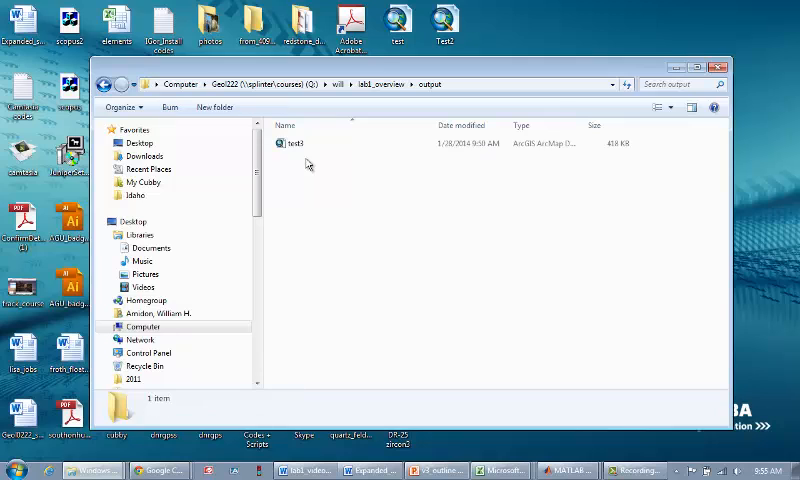
{"action": "mouse_move", "coordinate": [308, 164]}
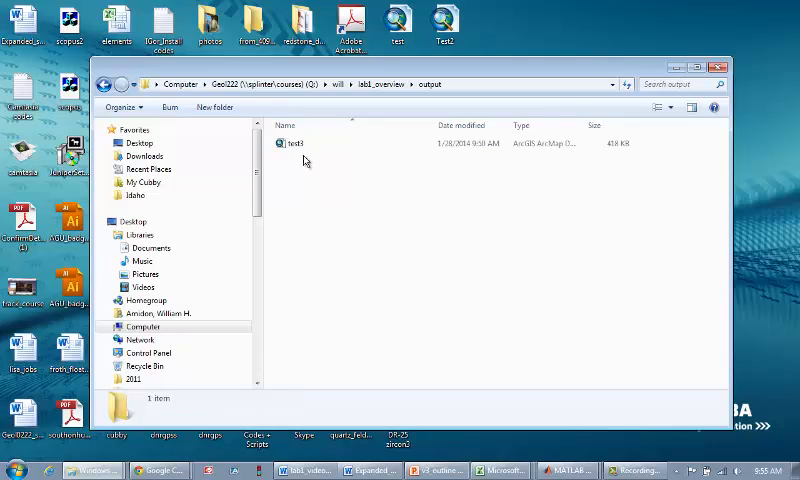
Step: Launch the lab's .mxd map document in ArcMap to display the Landsat image and layers
{"action": "left_click", "coordinate": [296, 144]}
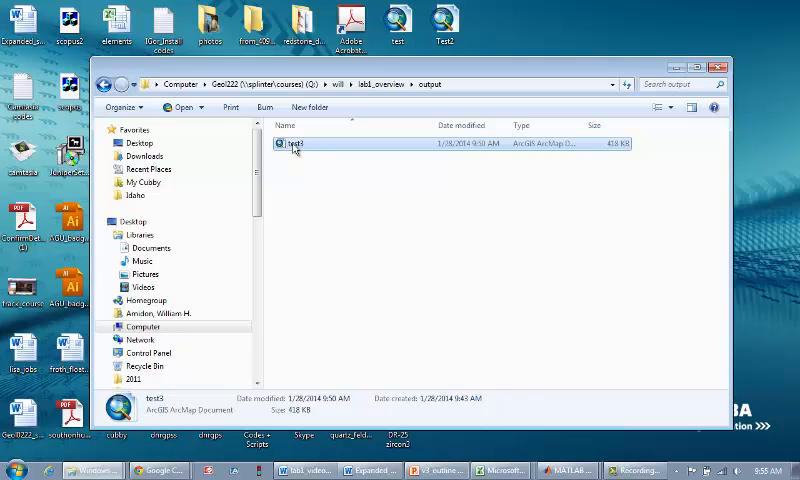
{"action": "double_click", "coordinate": [294, 144]}
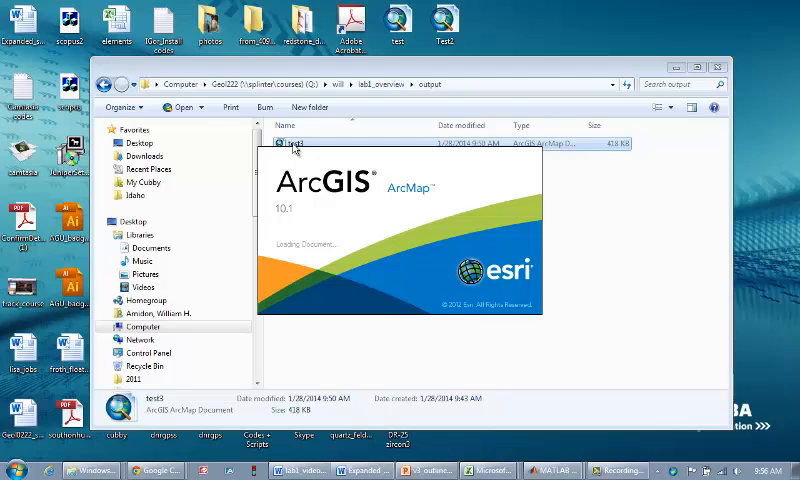
{"action": "double_click", "coordinate": [292, 144]}
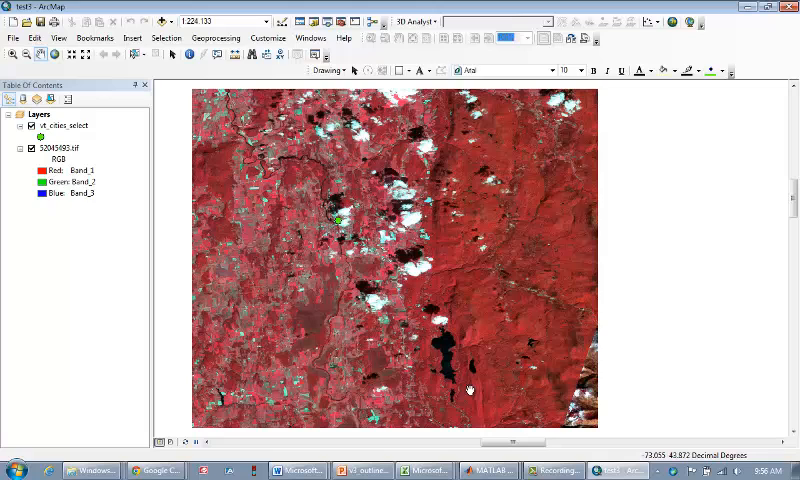
{"action": "mouse_move", "coordinate": [458, 372]}
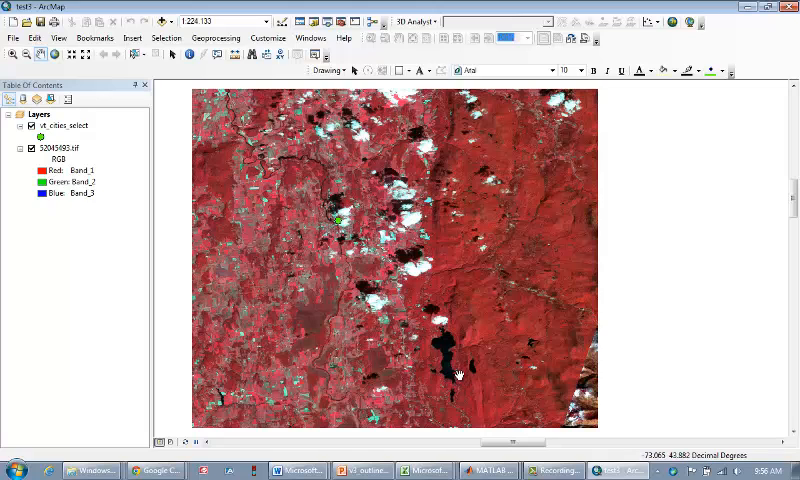
{"action": "mouse_move", "coordinate": [460, 388]}
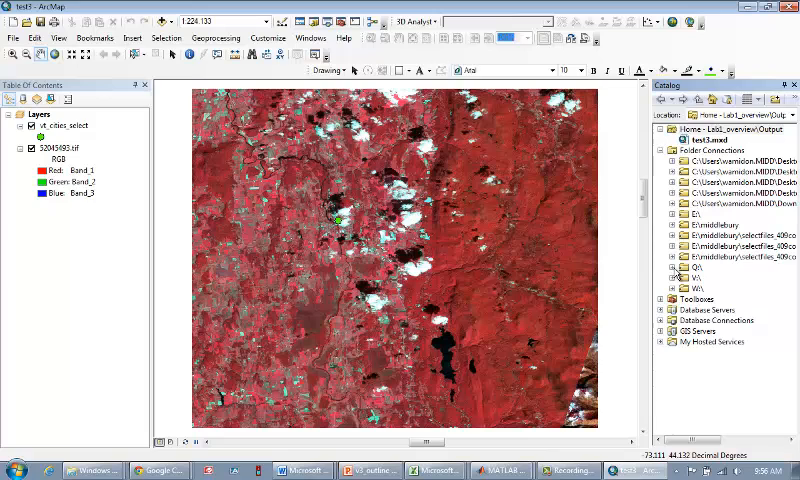
Step: Expand the catalog tree to the output folder and start a new shapefile there
{"action": "left_click", "coordinate": [660, 268]}
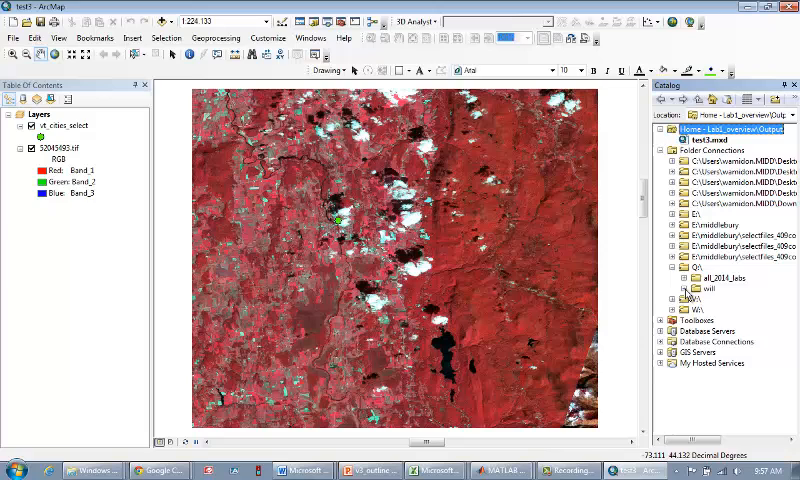
{"action": "left_click", "coordinate": [684, 300]}
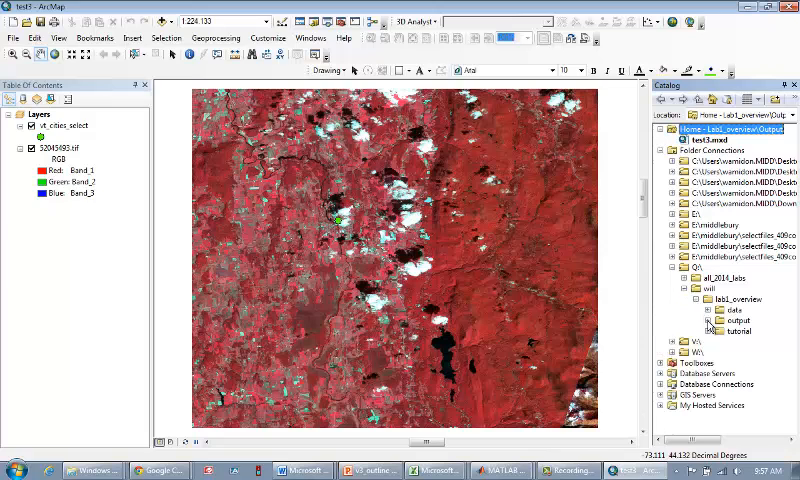
{"action": "left_click", "coordinate": [736, 320]}
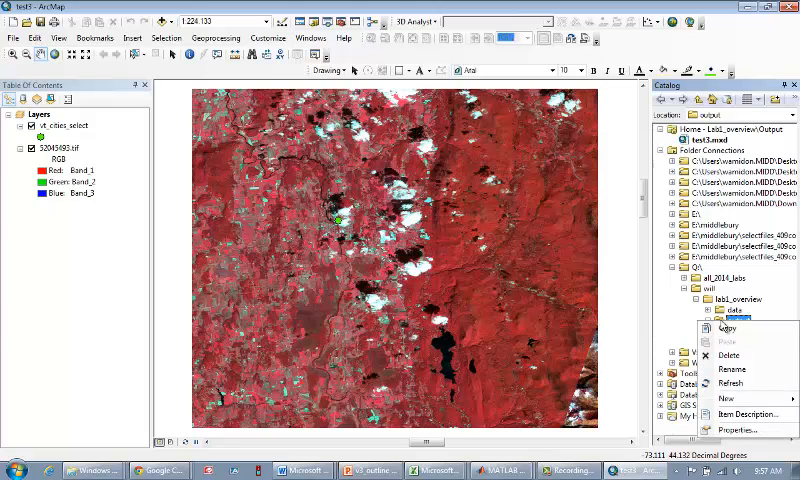
{"action": "left_click", "coordinate": [728, 398]}
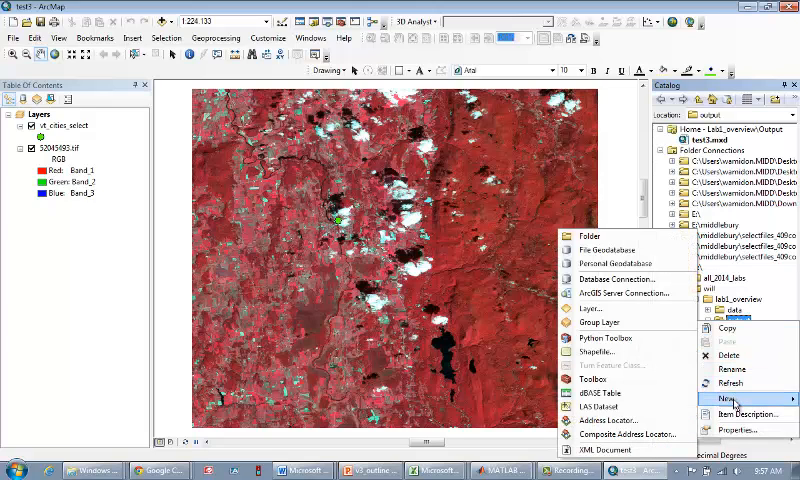
{"action": "mouse_move", "coordinate": [596, 352]}
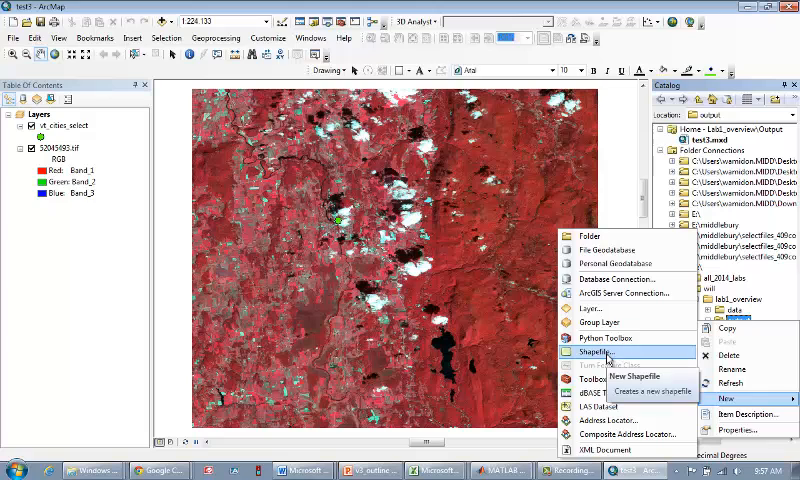
{"action": "left_click", "coordinate": [600, 352]}
{"action": "type", "text": "lakes"}
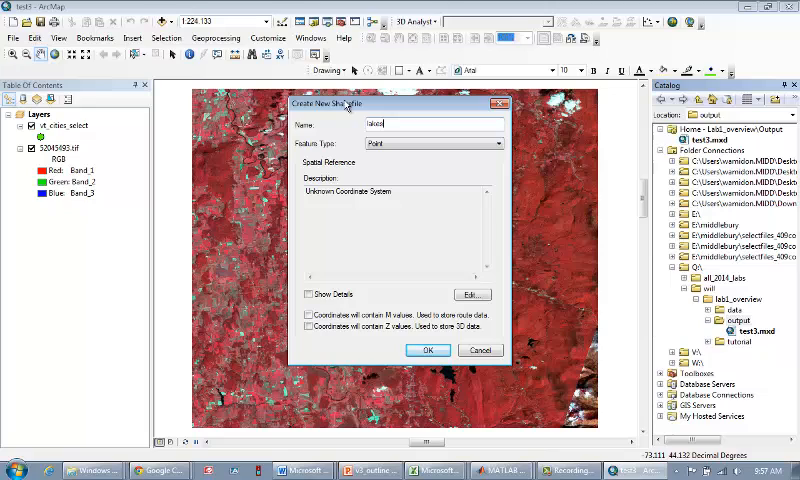
{"action": "mouse_move", "coordinate": [388, 110]}
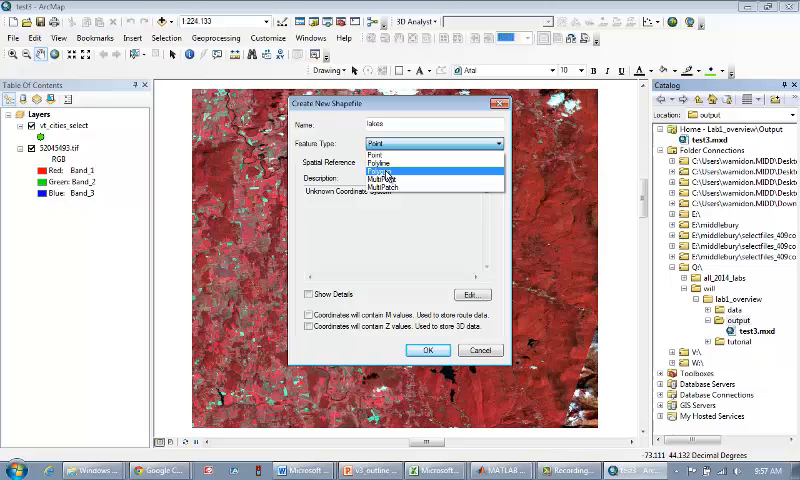
Step: Set the new lakes shapefile's feature type to Polygon
{"action": "left_click", "coordinate": [390, 172]}
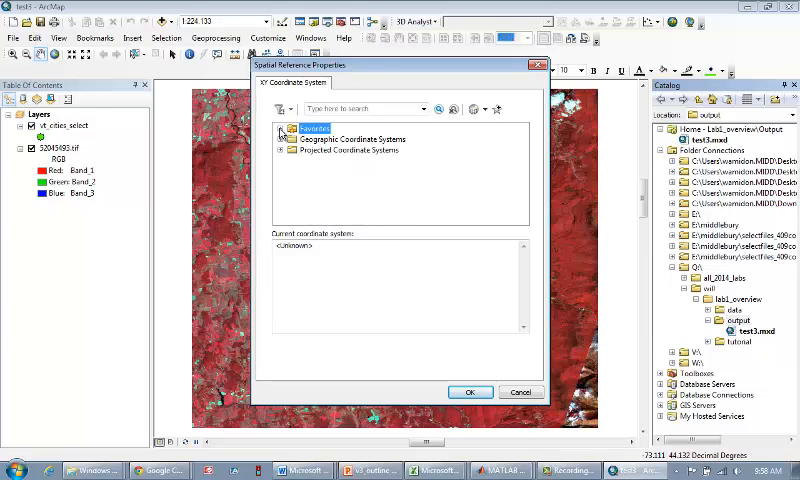
Step: Choose Import from the Add Coordinate System menu to borrow a system from a dataset
{"action": "left_click", "coordinate": [284, 138]}
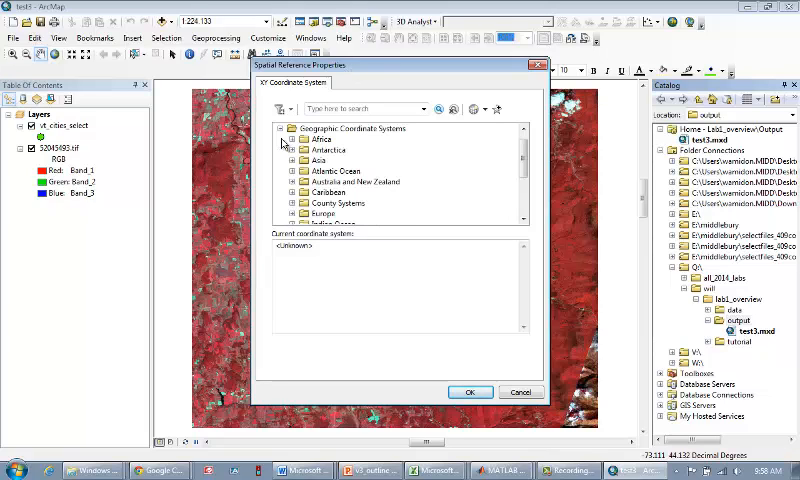
{"action": "left_click", "coordinate": [280, 128]}
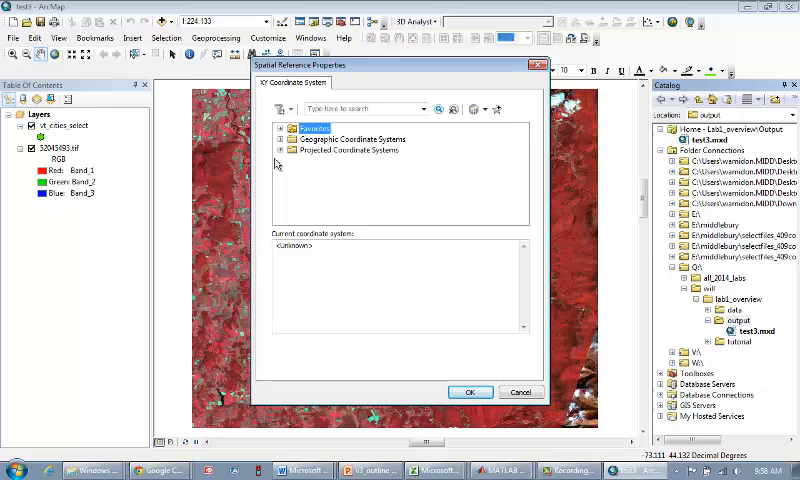
{"action": "mouse_move", "coordinate": [338, 164]}
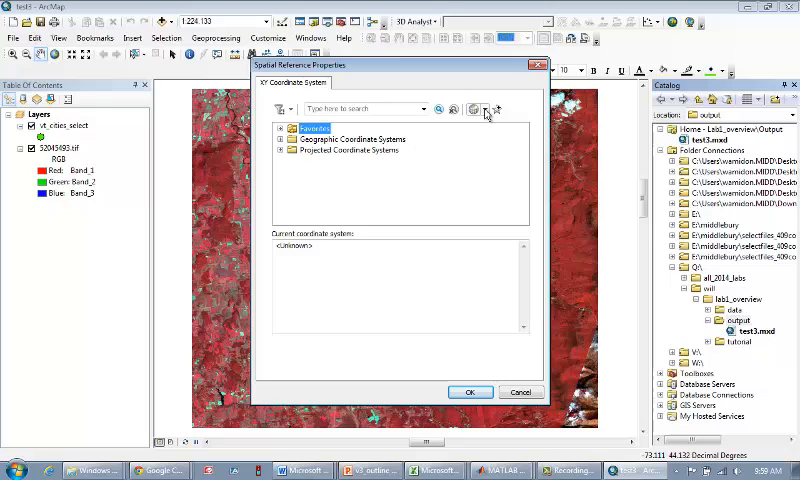
{"action": "mouse_move", "coordinate": [478, 110]}
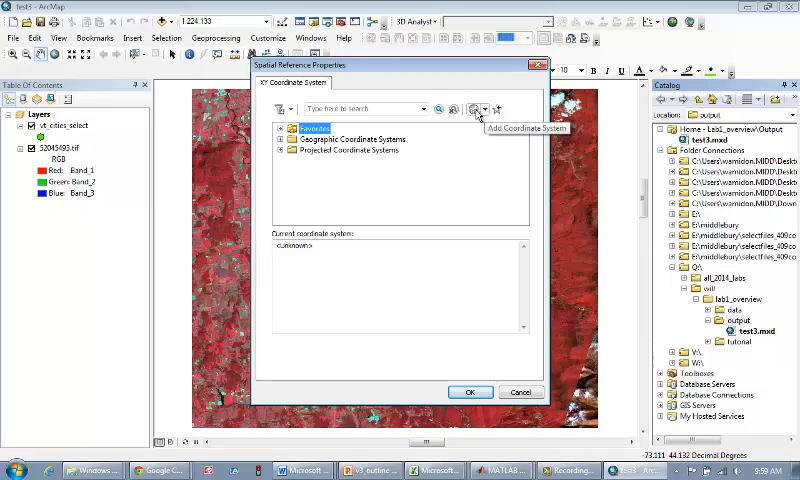
{"action": "left_click", "coordinate": [480, 108]}
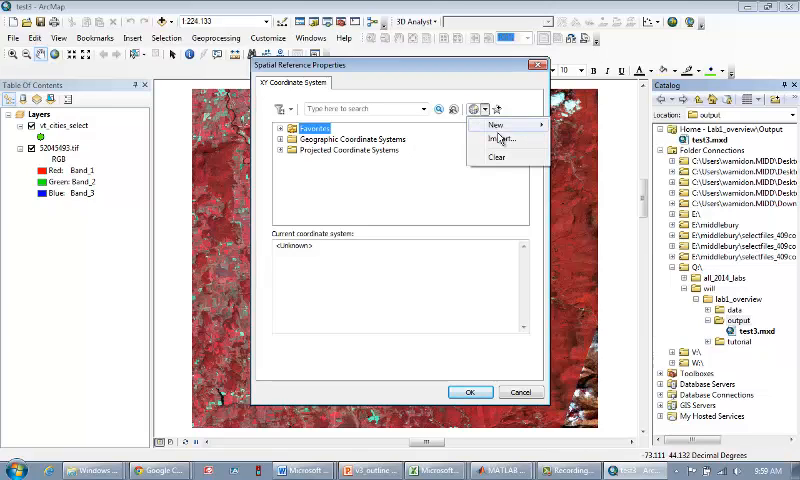
{"action": "left_click", "coordinate": [502, 138]}
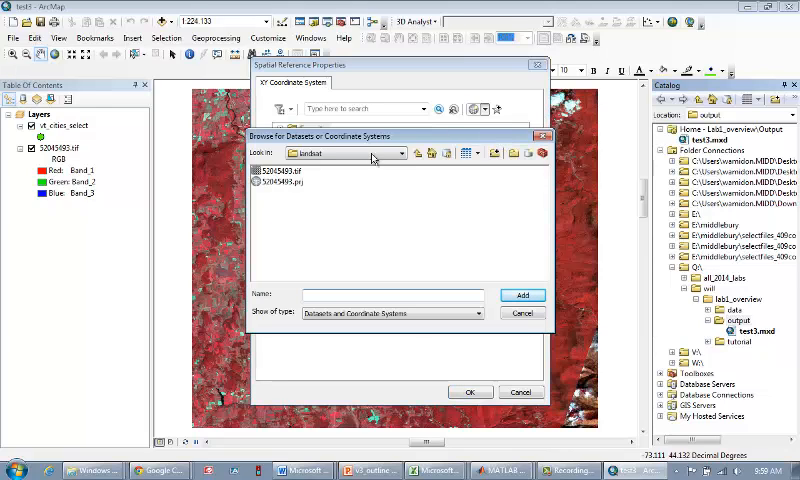
Step: Navigate to the landsat folder and import the coordinate system of the Landsat .tif image
{"action": "left_click", "coordinate": [416, 152]}
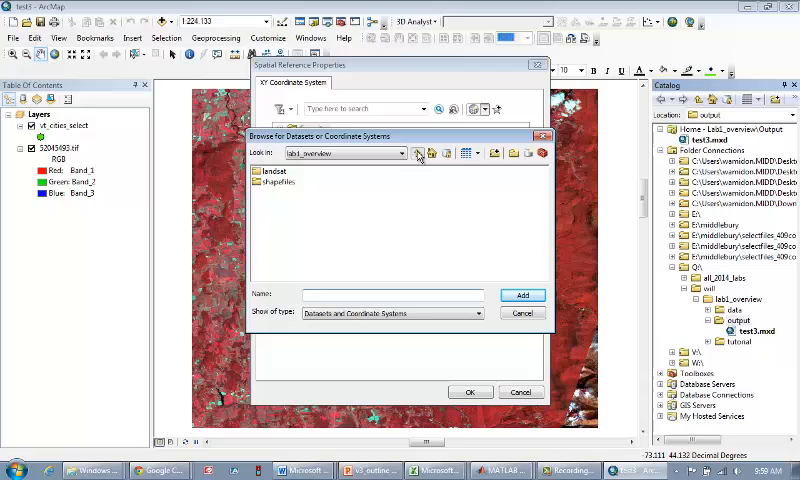
{"action": "left_click", "coordinate": [430, 152]}
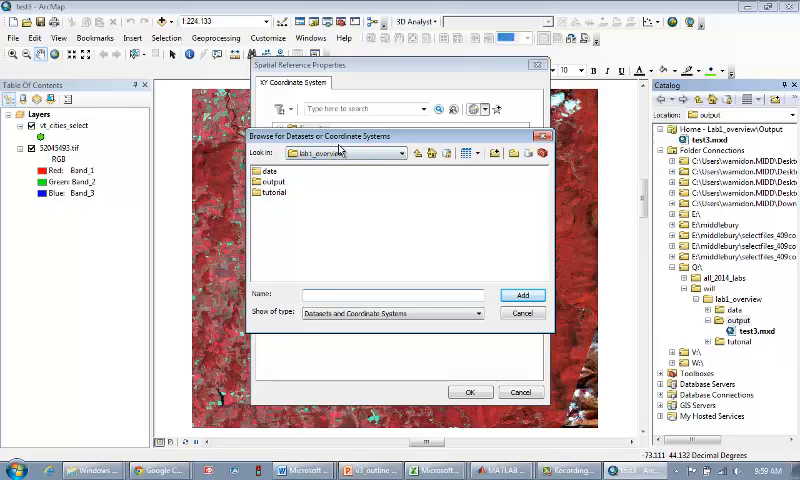
{"action": "left_click", "coordinate": [396, 152]}
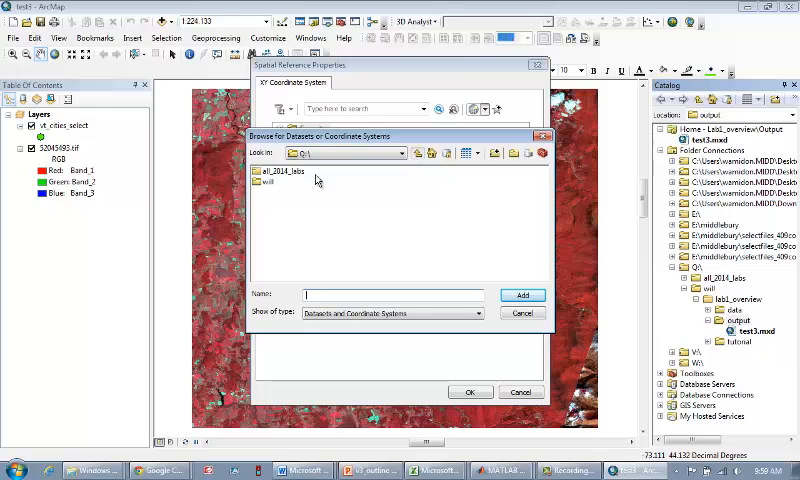
{"action": "double_click", "coordinate": [276, 178]}
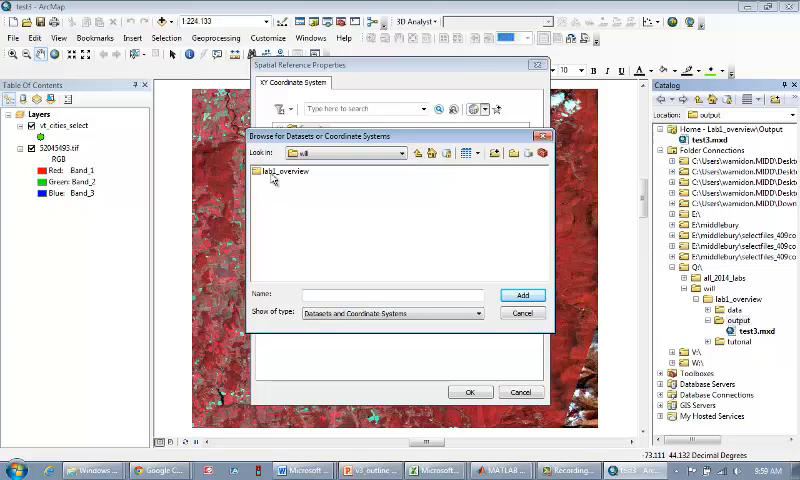
{"action": "double_click", "coordinate": [284, 170]}
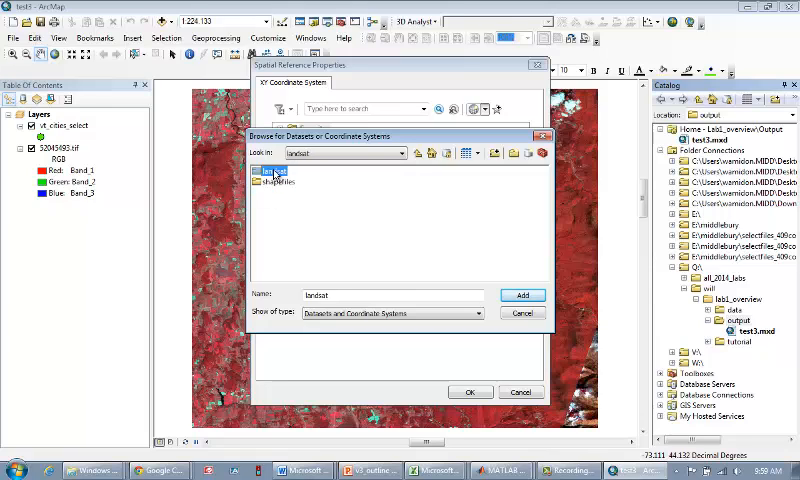
{"action": "double_click", "coordinate": [278, 170]}
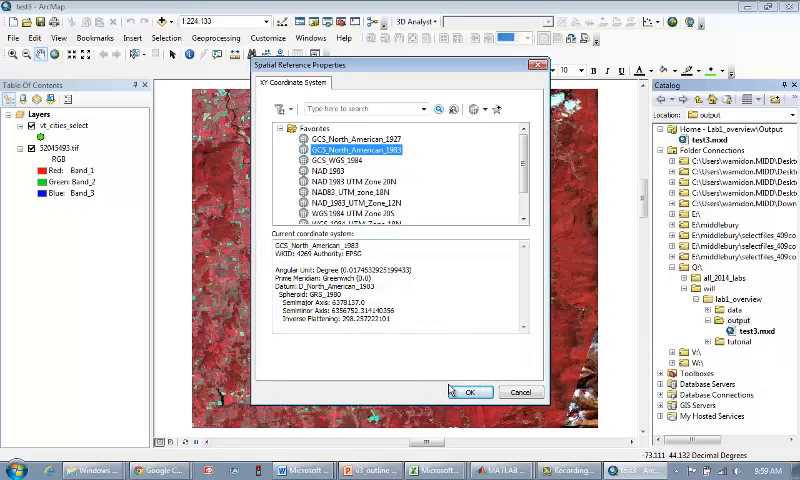
Step: Accept the GCS North American 1983 system and create the lakes polygon shapefile on the map
{"action": "left_click", "coordinate": [472, 392]}
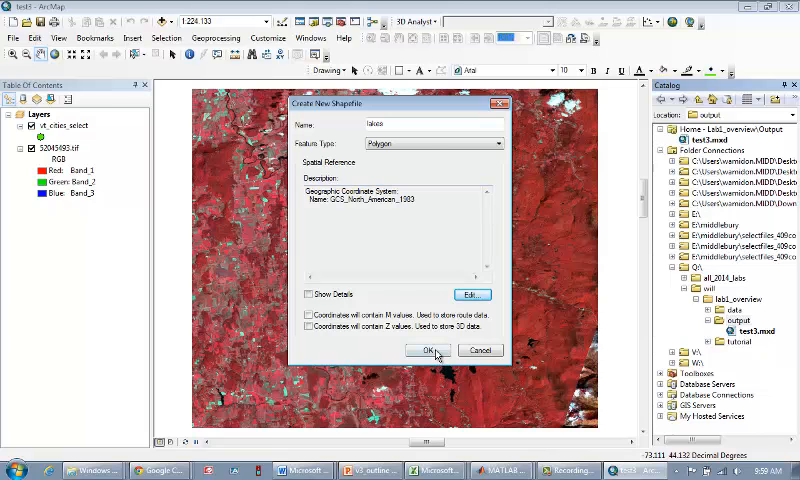
{"action": "left_click", "coordinate": [428, 350]}
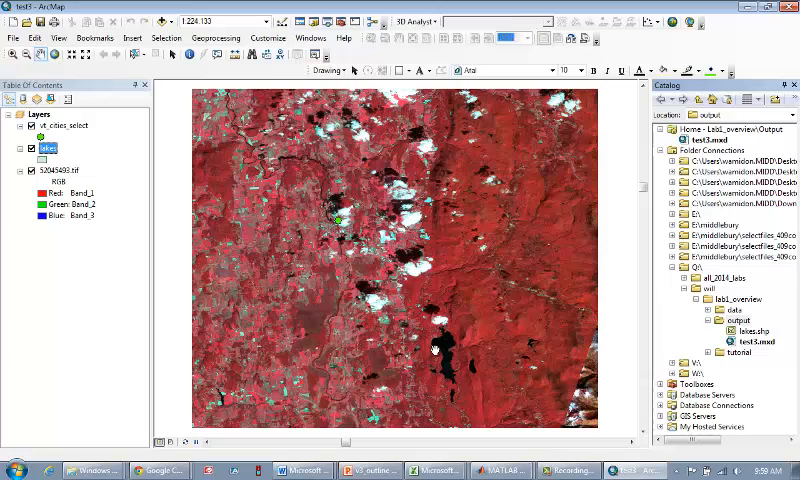